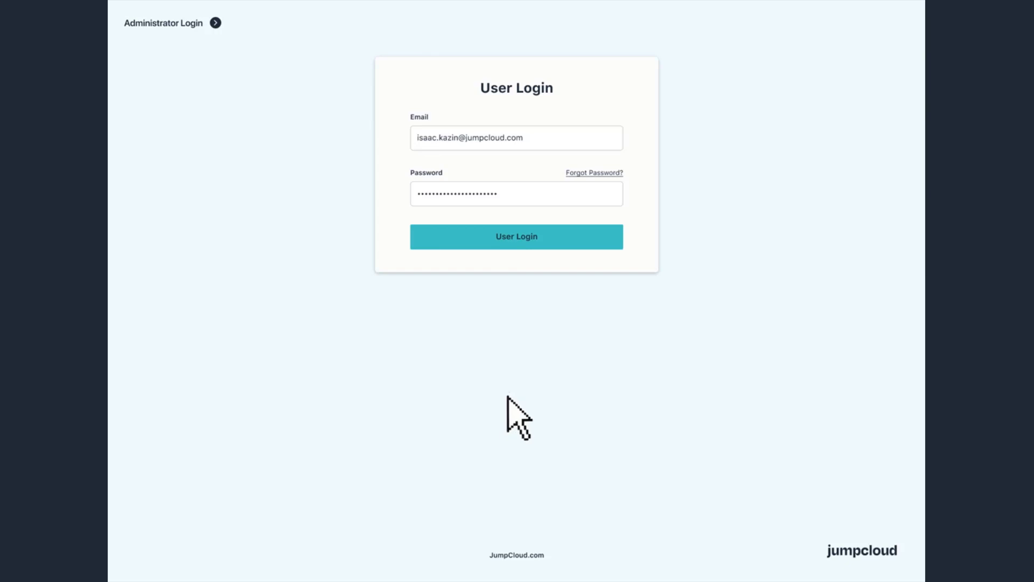
# Step: Submit the entered email and password with the User Login button
pyautogui.click(517, 236)
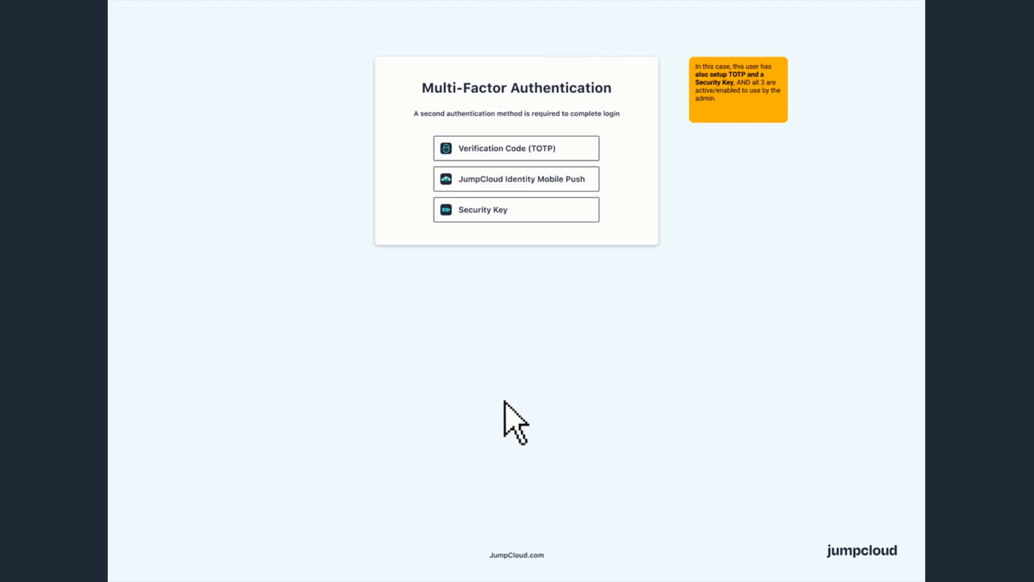
# Step: Pick JumpCloud Identity Mobile Push as the second authentication factor
pyautogui.click(516, 179)
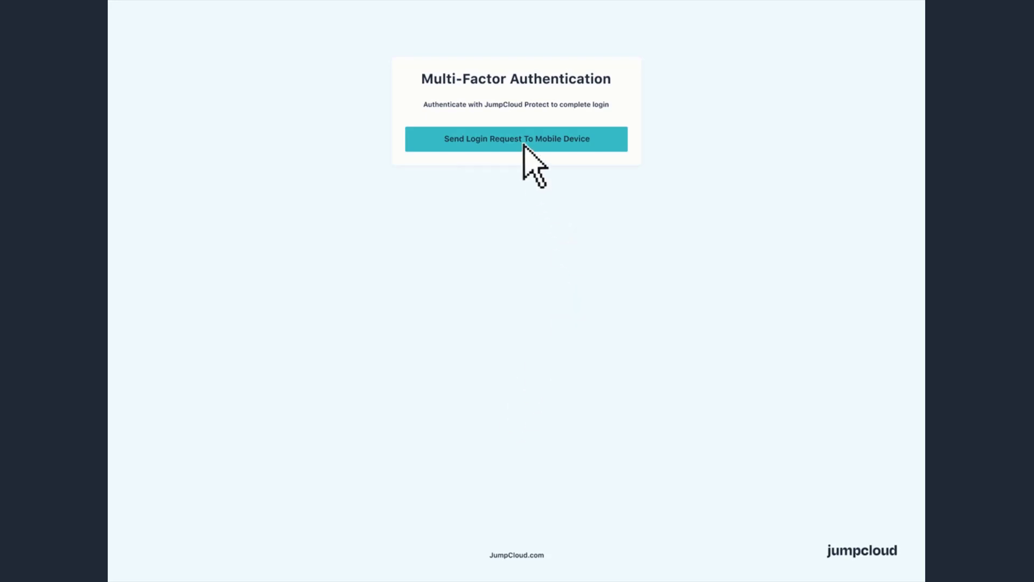
# Step: Send the push login request to the mobile device
pyautogui.click(516, 138)
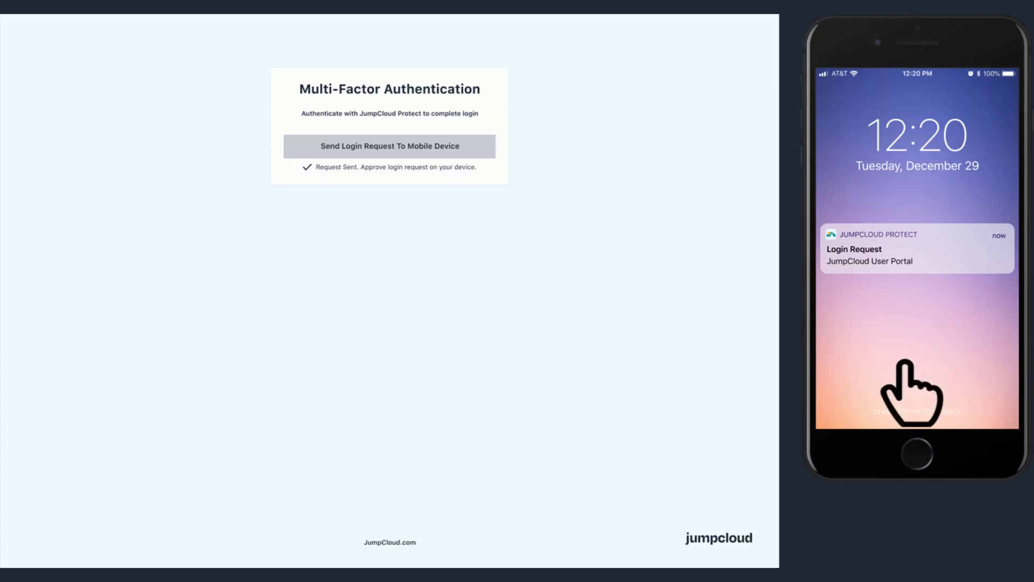
# Step: Open the JumpCloud Protect Login Request notification on the phone's lock screen
pyautogui.click(917, 249)
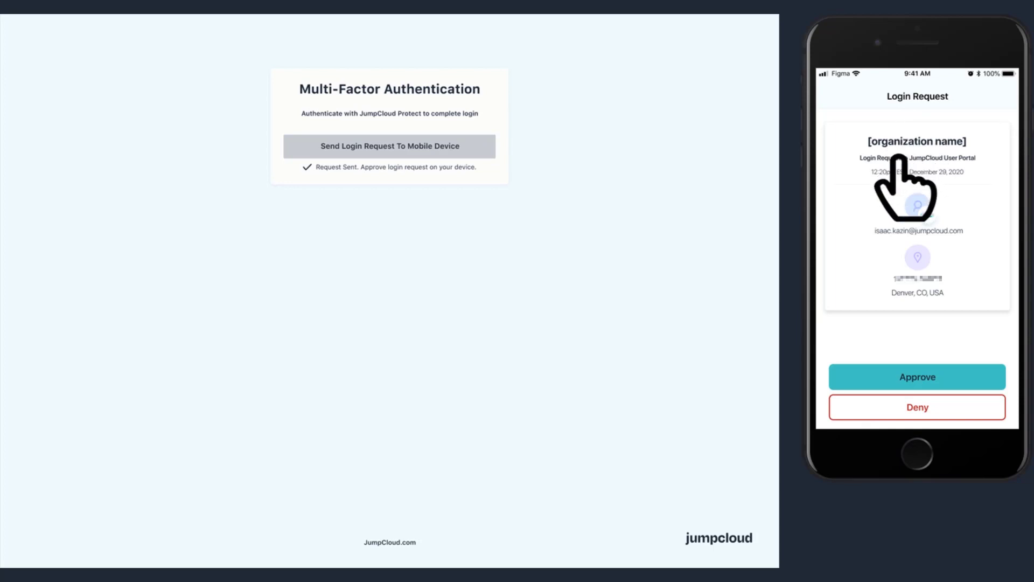
# Step: Approve the login request in JumpCloud Protect to reach the Applications page
pyautogui.click(917, 376)
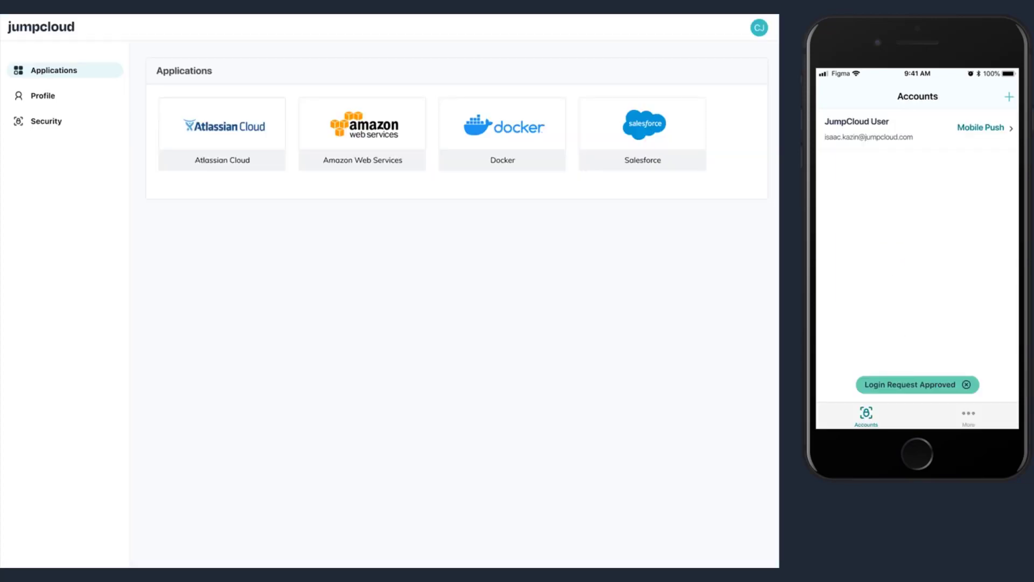